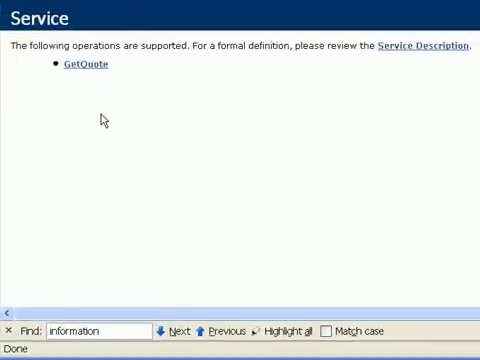
mouse_move(291, 72)
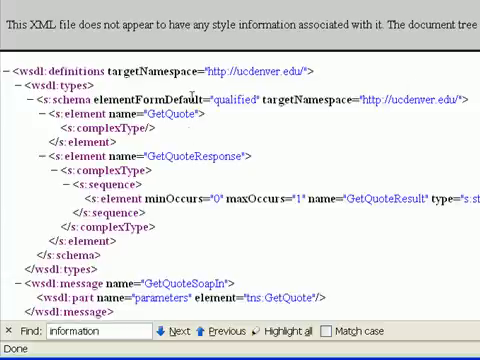
scroll(down, 3)
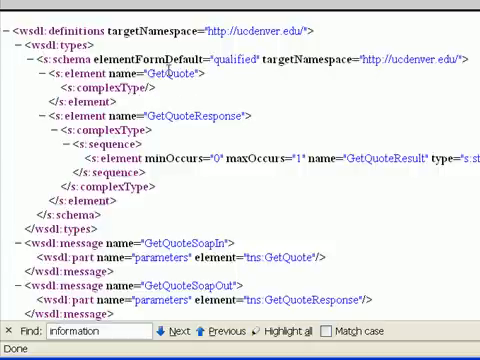
scroll(down, 3)
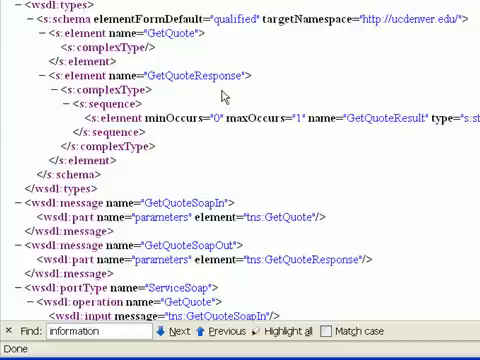
mouse_move(368, 130)
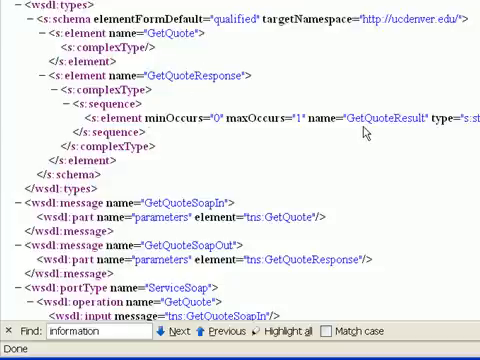
scroll(down, 3)
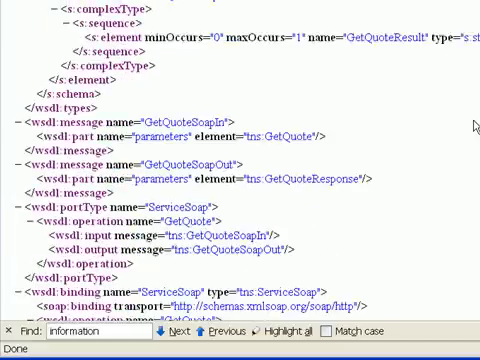
scroll(down, 3)
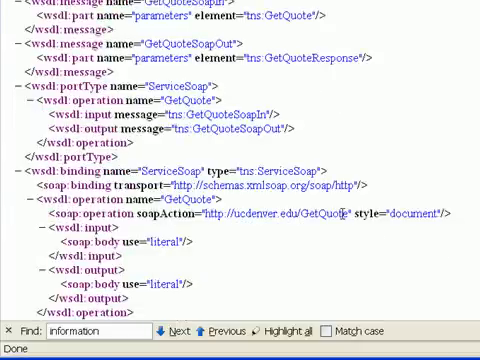
scroll(down, 3)
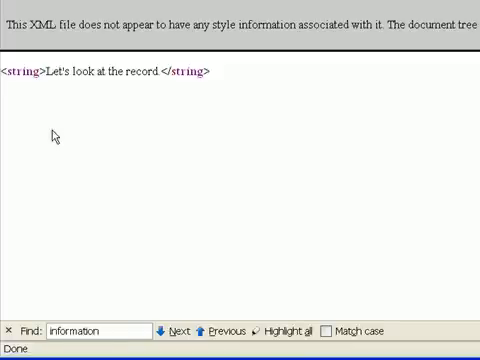
mouse_move(384, 13)
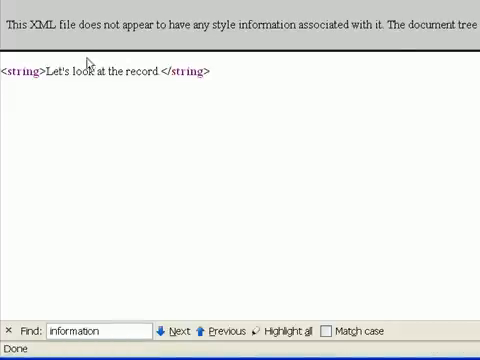
mouse_move(251, 87)
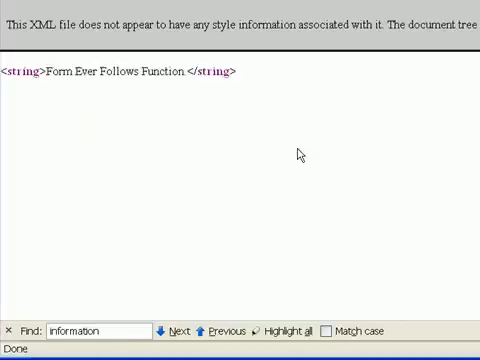
- Reload the Invoke result so GetQuote returns a new quote about greatness and history
right_click(305, 152)
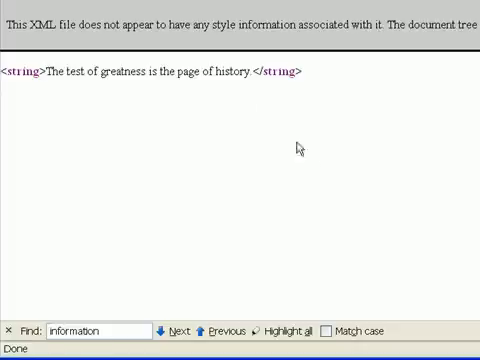
mouse_move(136, 124)
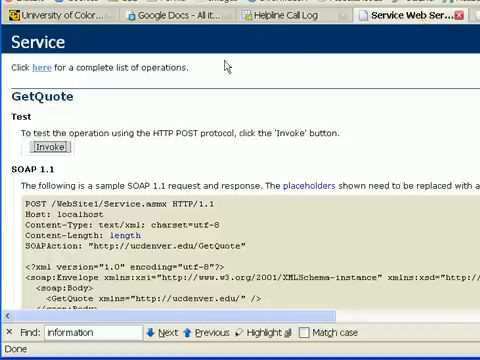
mouse_move(87, 80)
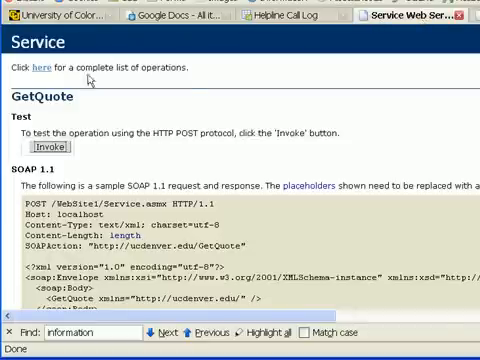
- Scroll the GetQuote test page down to its SOAP 1.2 sample request and response
scroll(down, 3)
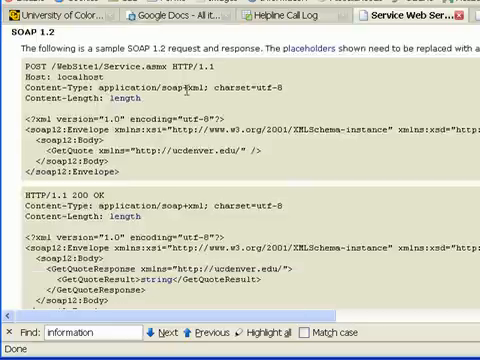